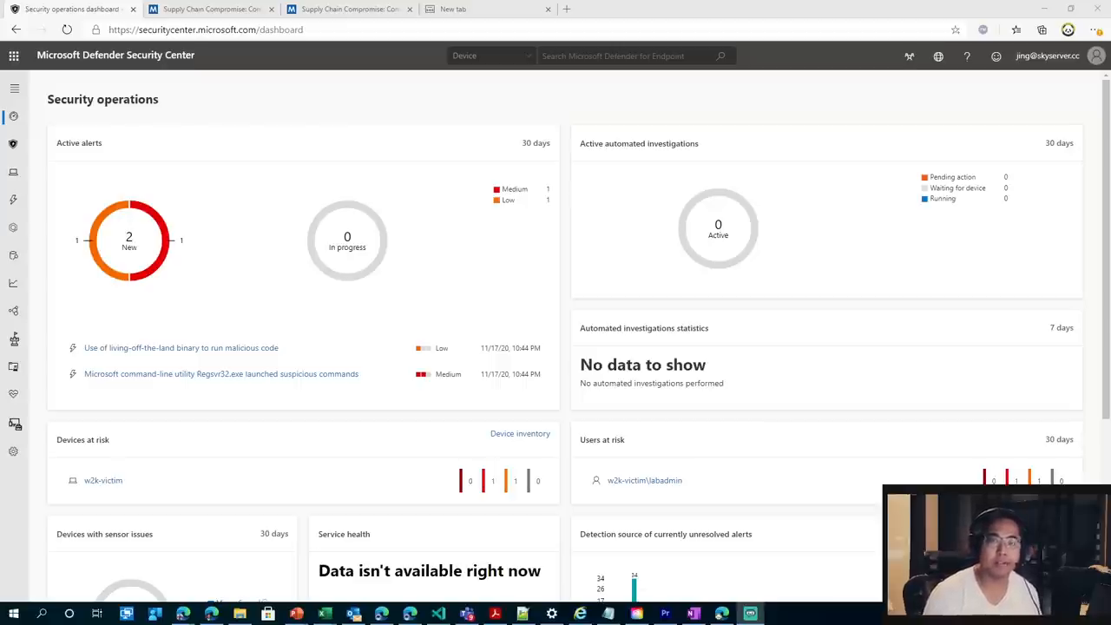
mouse_move(337, 215)
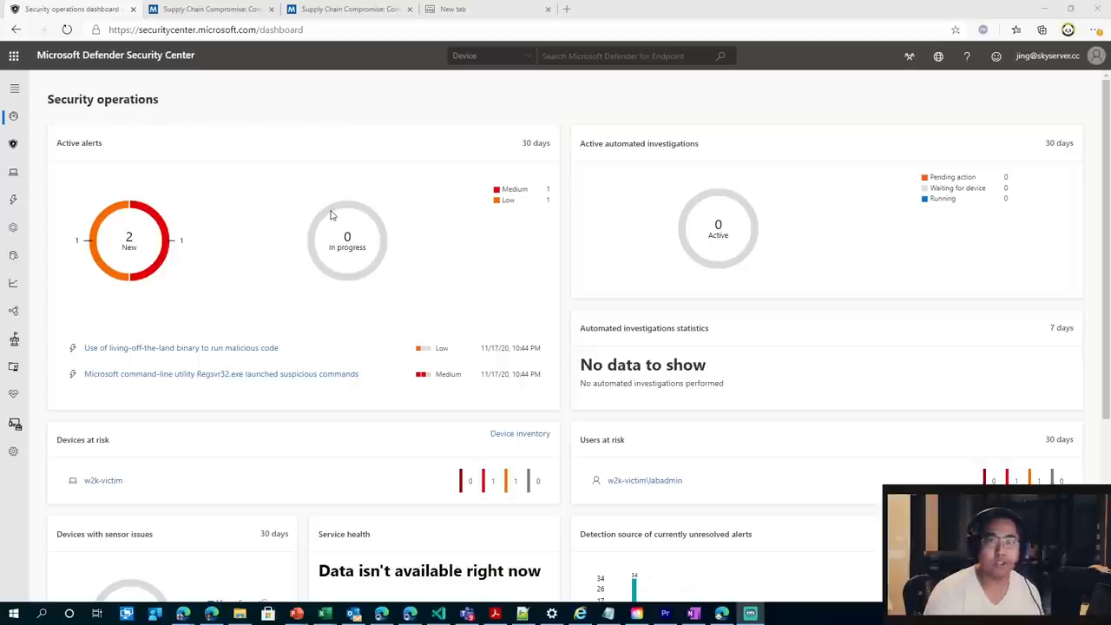
mouse_move(194, 188)
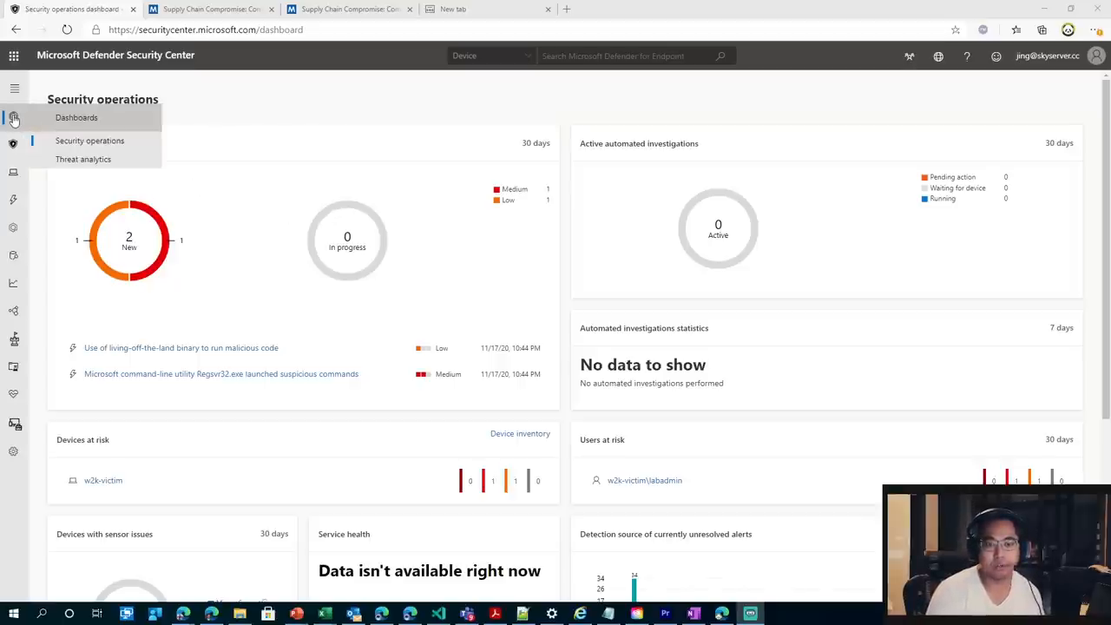
- Go to the Threat analytics page from the Dashboards flyout
left_click(83, 160)
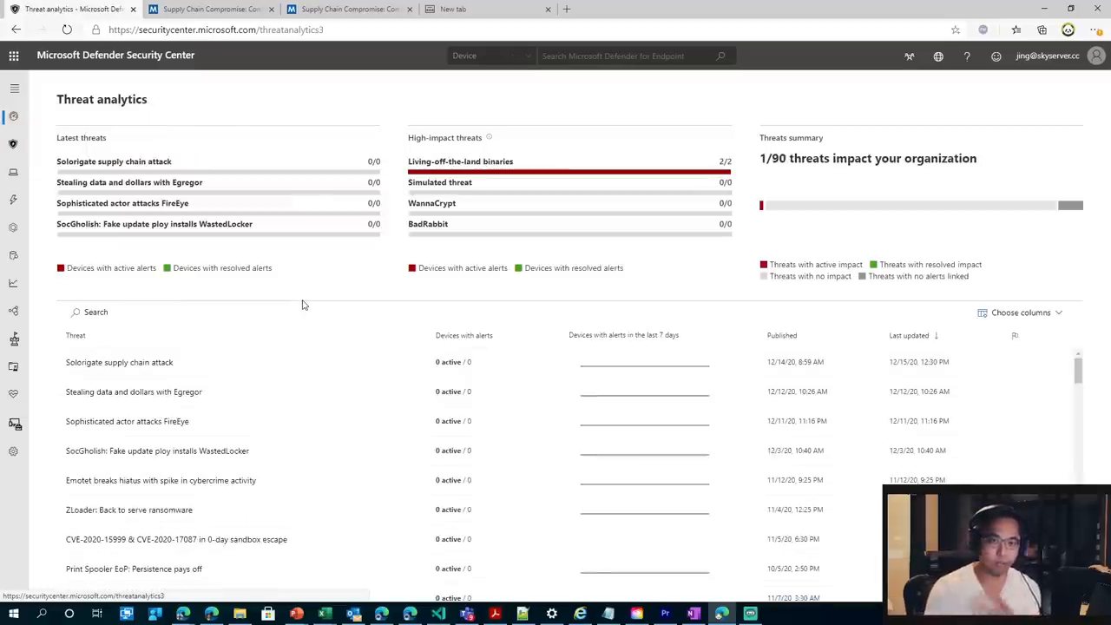
mouse_move(127, 422)
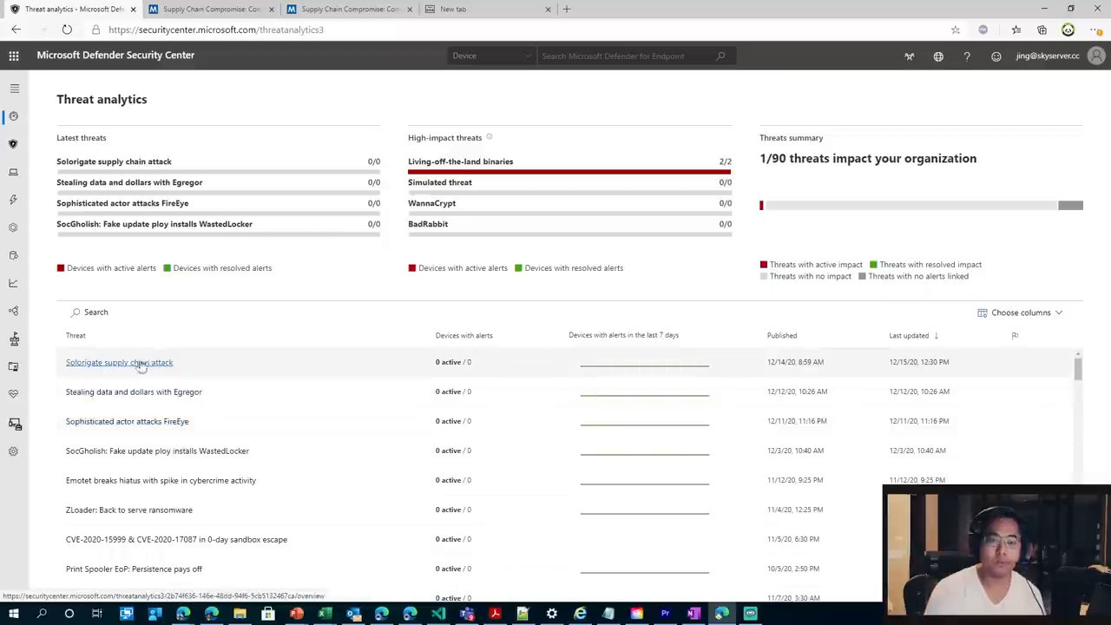
mouse_move(146, 373)
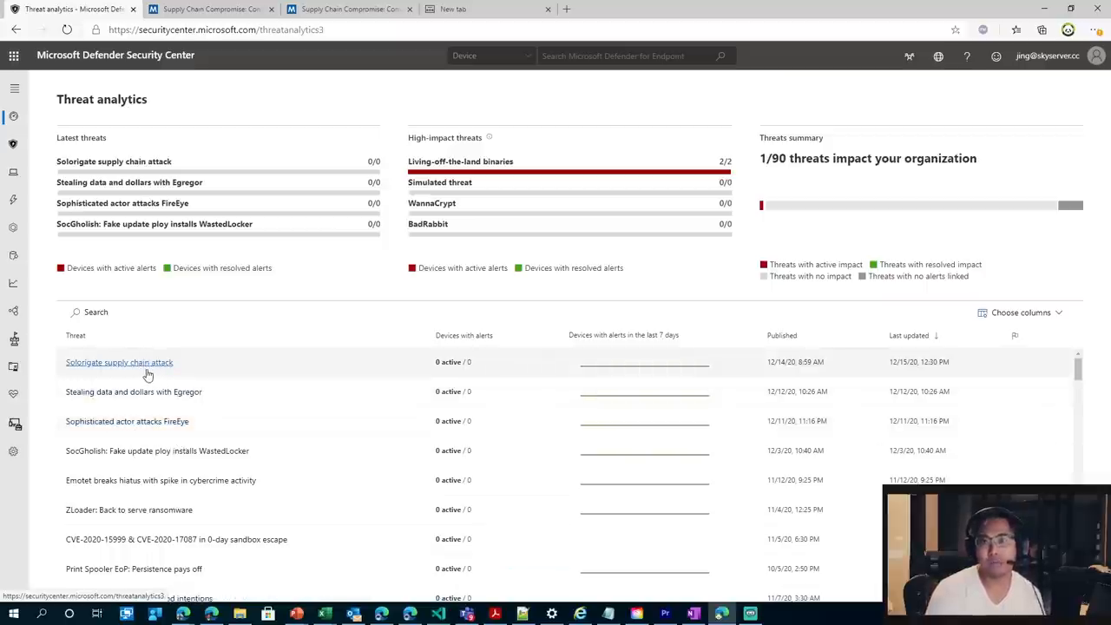
- Open the Solorigate supply chain attack threat and show its Analyst report
left_click(119, 363)
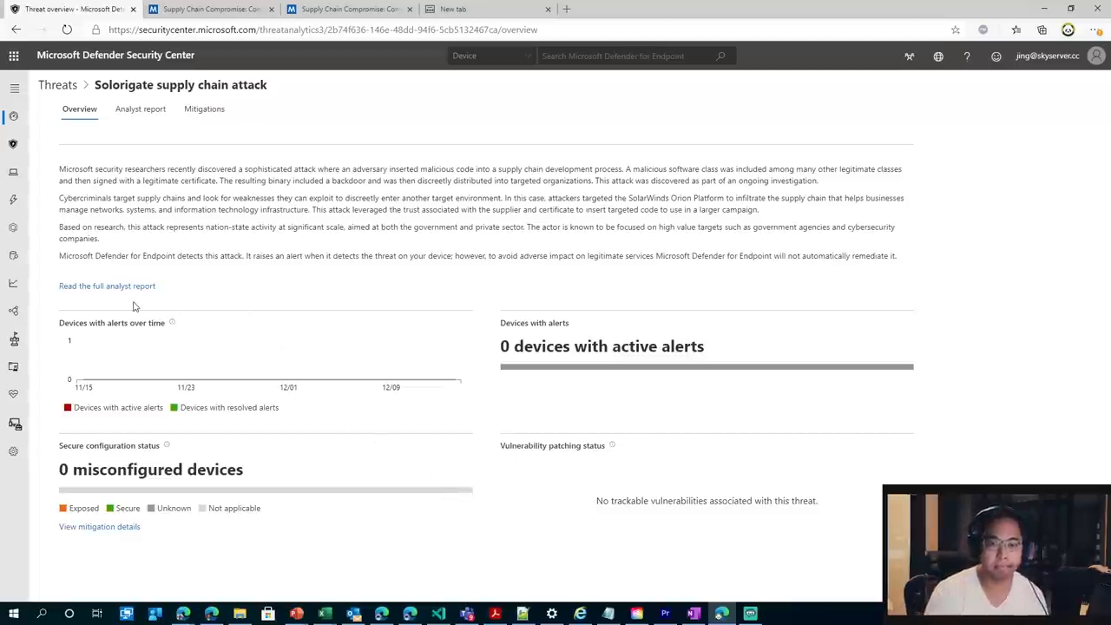
left_click(139, 108)
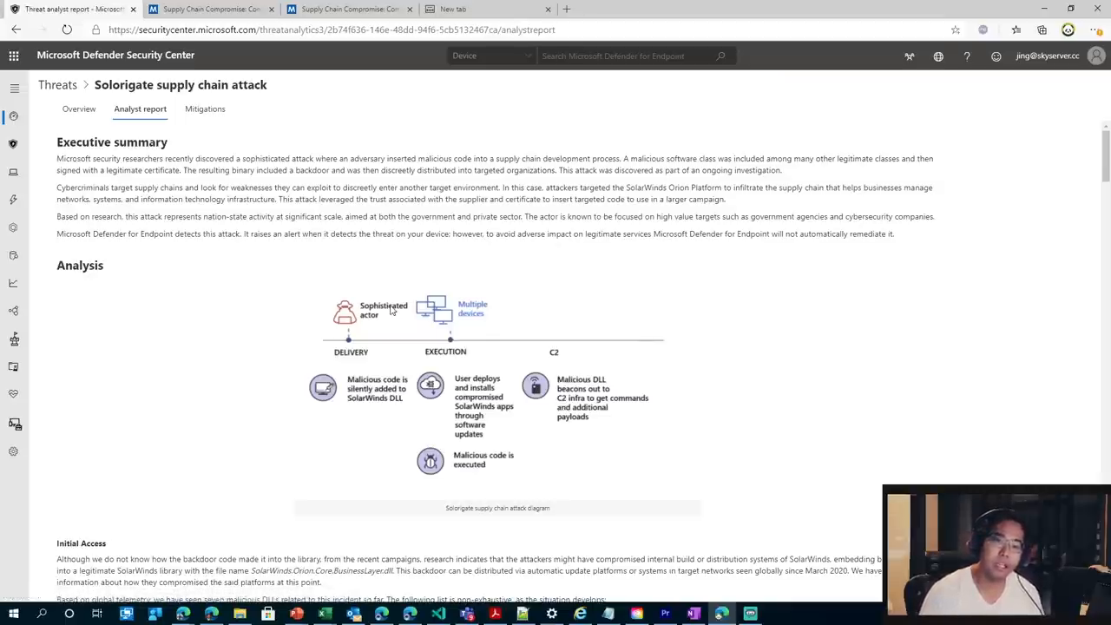
mouse_move(386, 365)
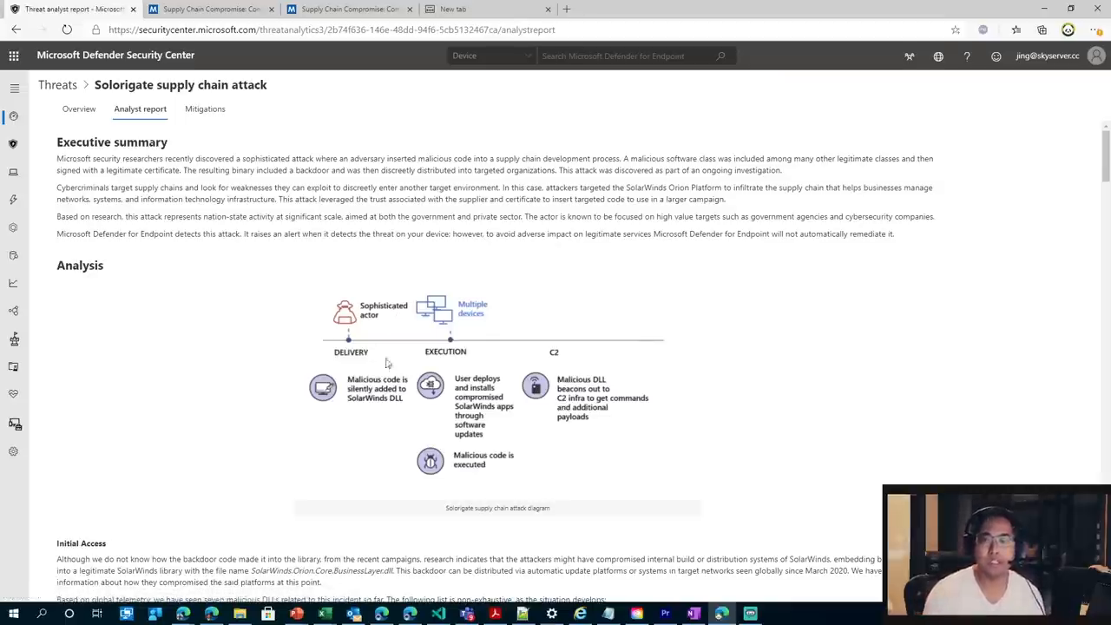
scroll("down", 3)
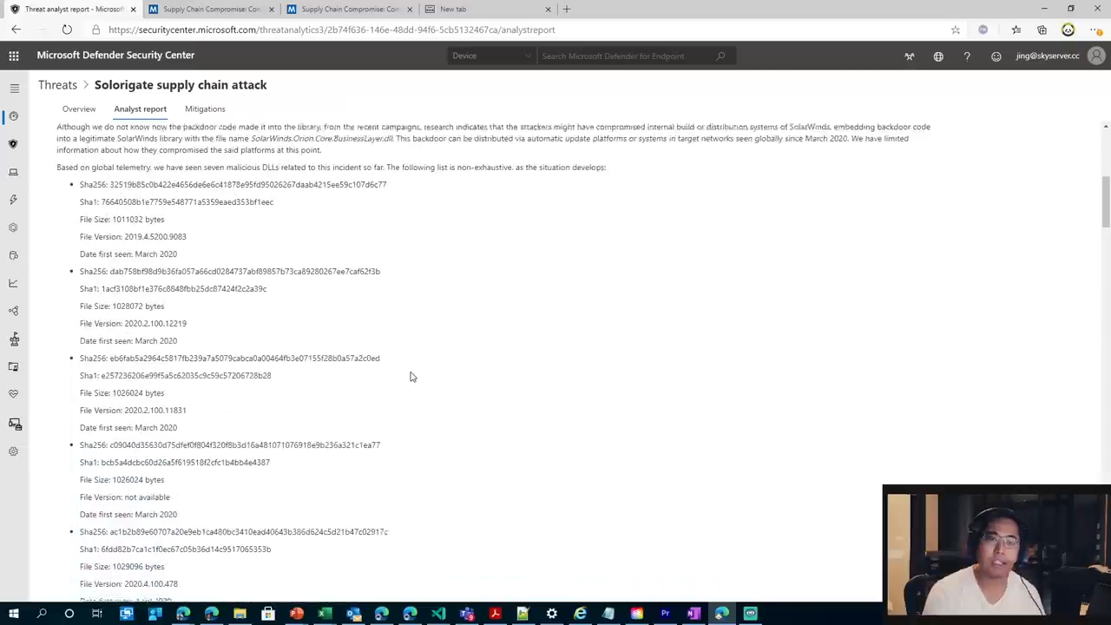
scroll("down", 3)
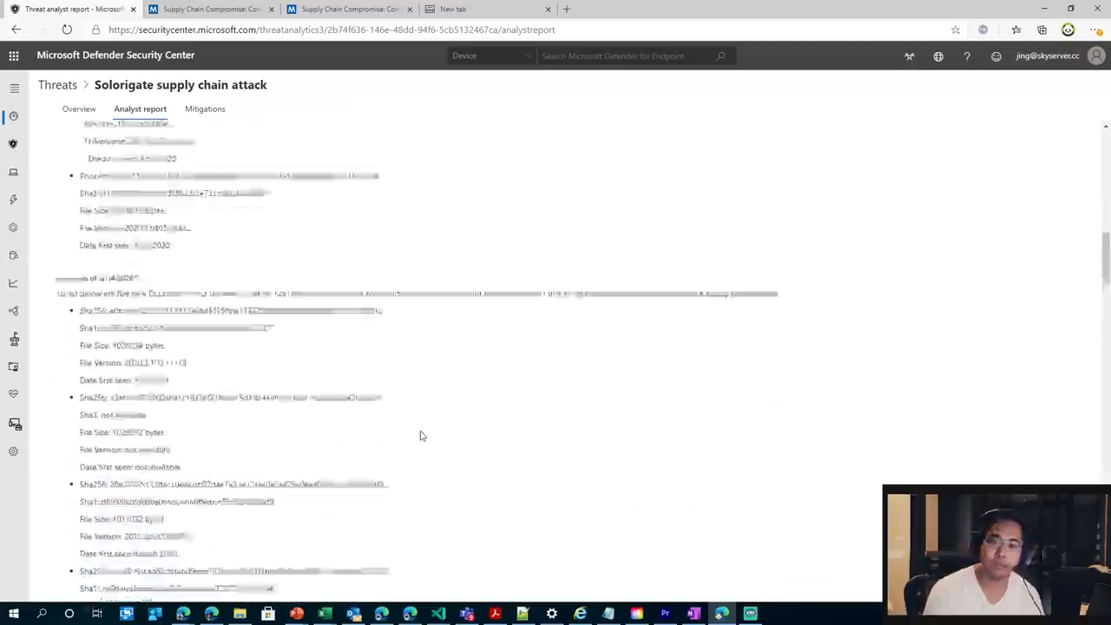
scroll("down", 3)
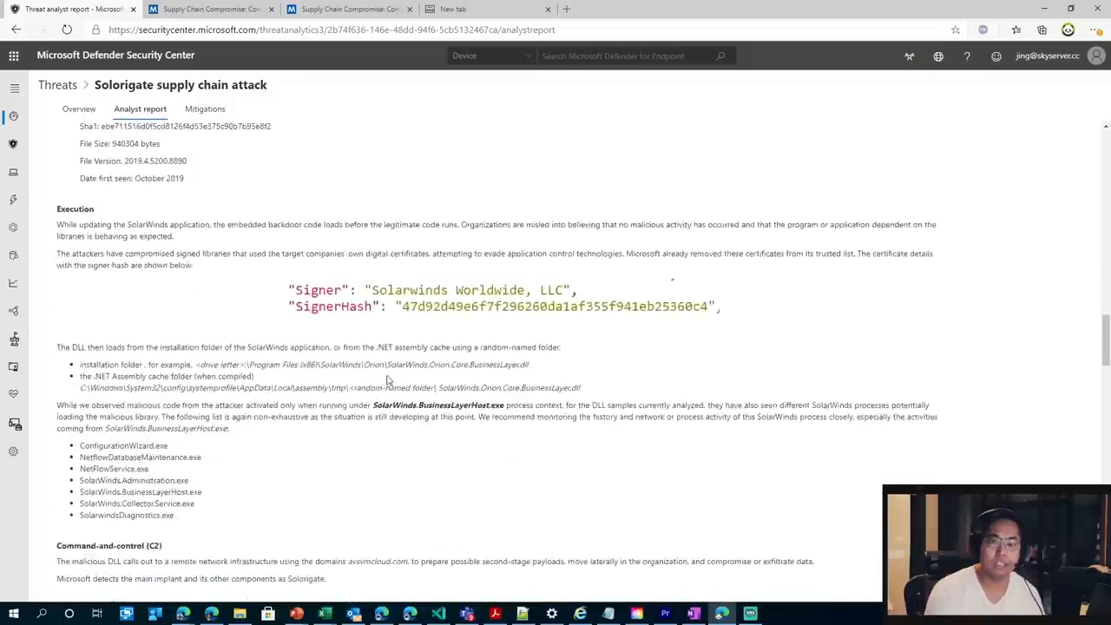
scroll("down", 3)
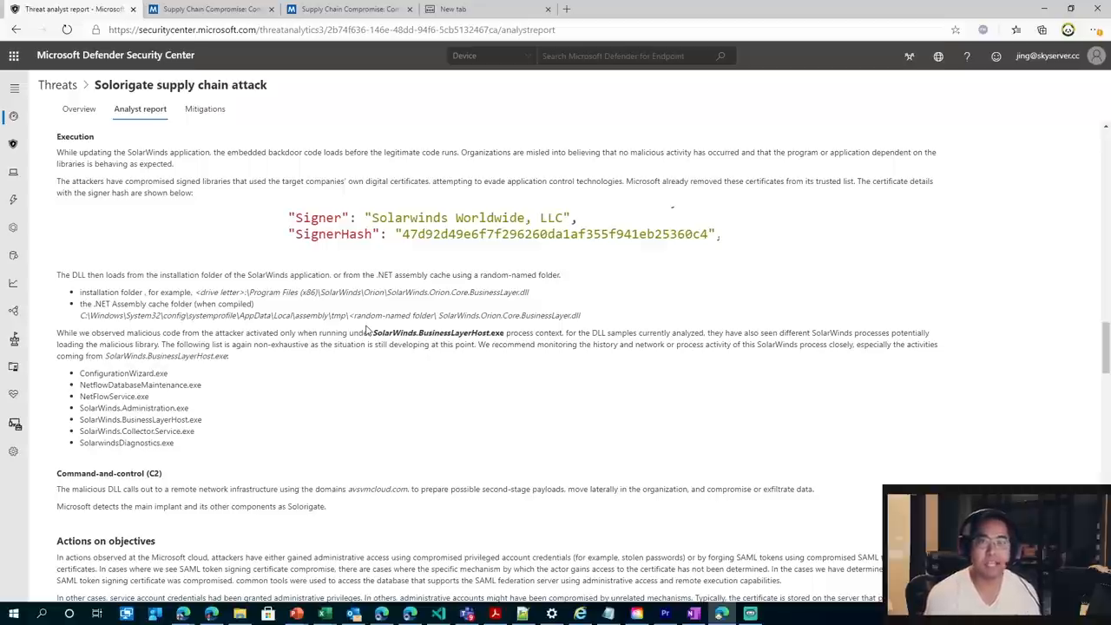
- Scroll the analyst report down to the MITRE ATT&CK techniques observed section
scroll("down", 3)
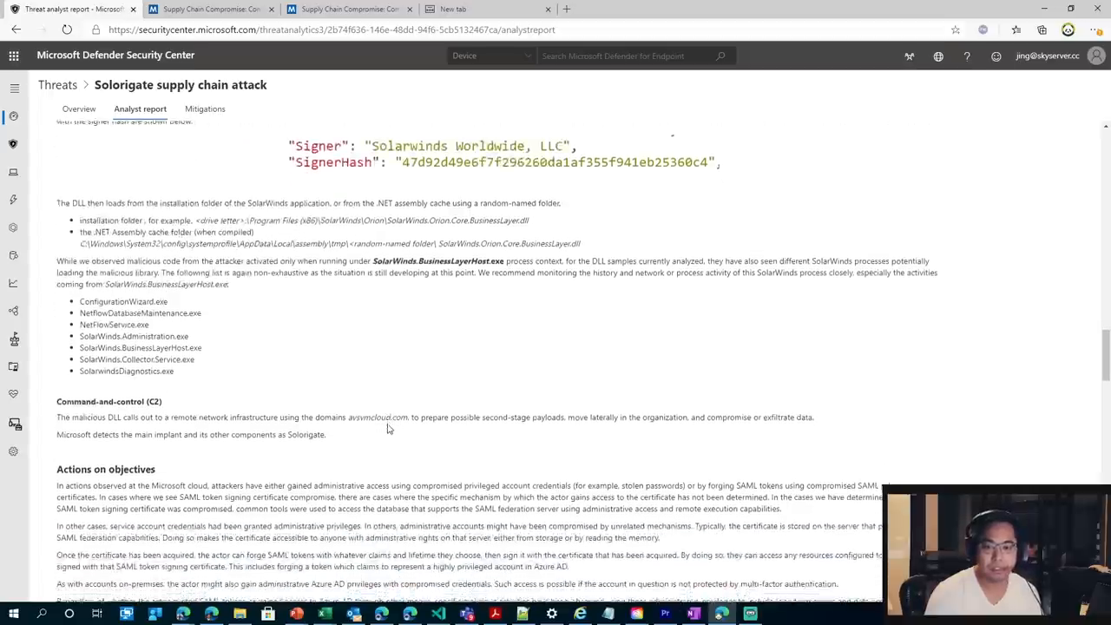
scroll("down", 3)
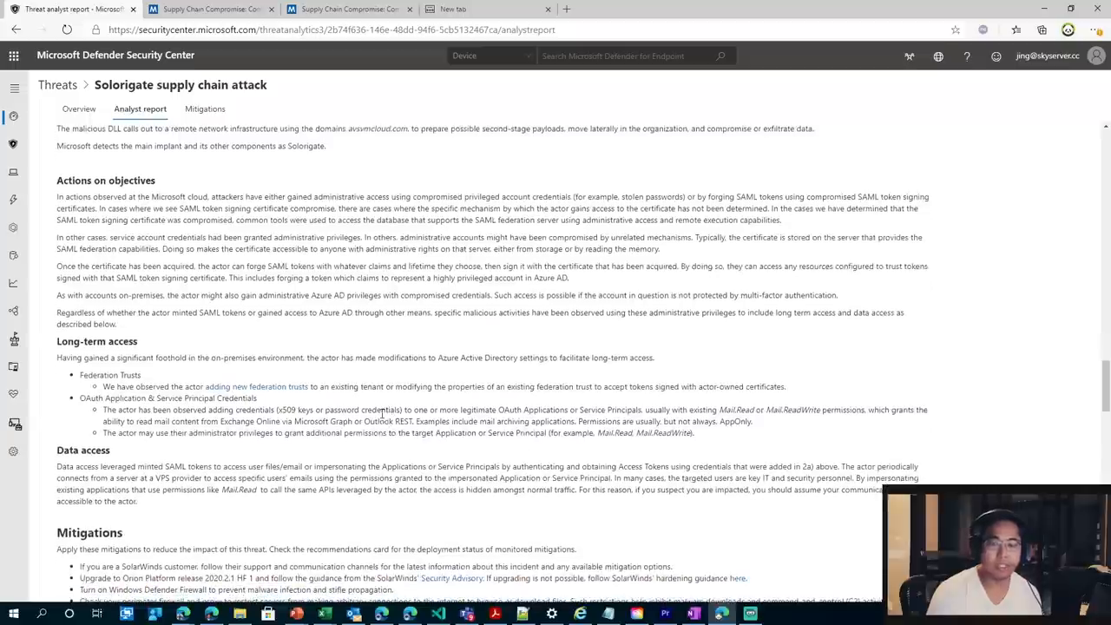
mouse_move(369, 291)
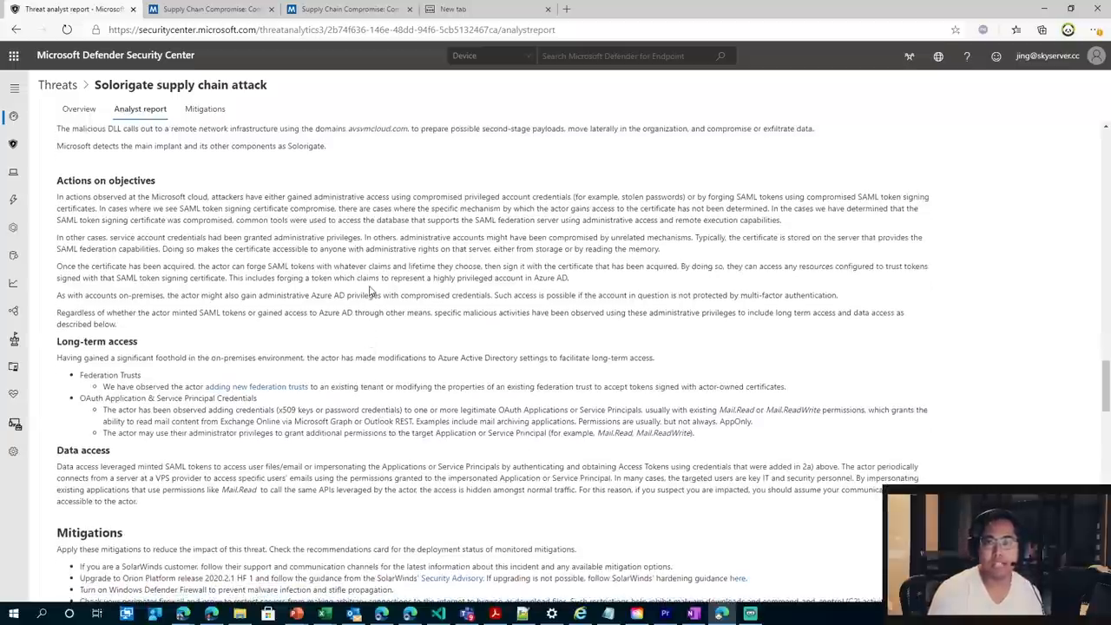
scroll("down", 3)
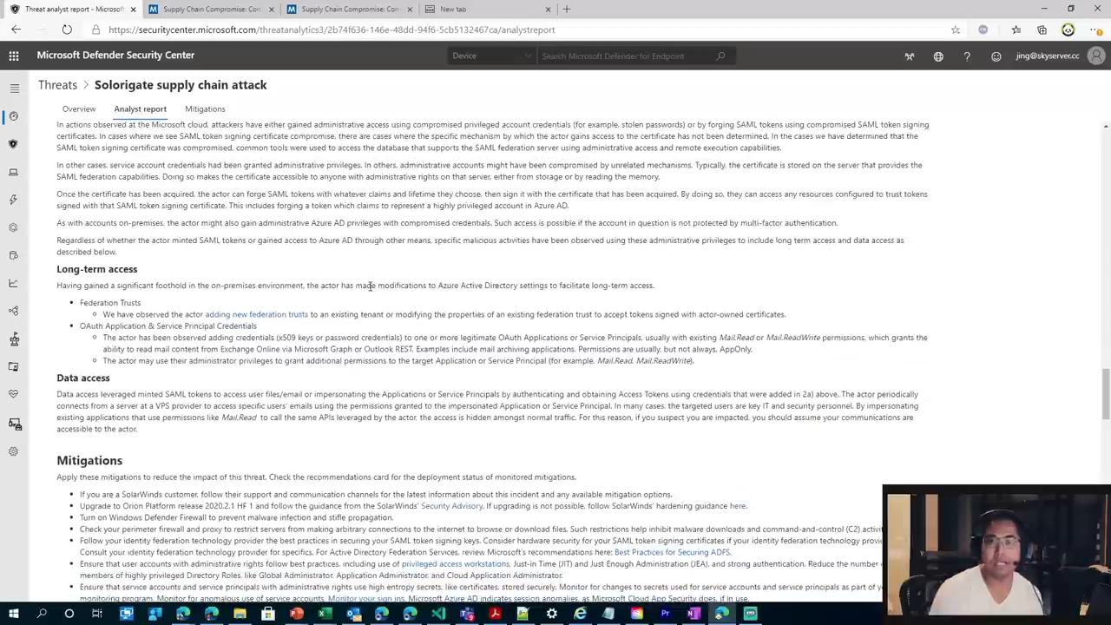
scroll("down", 3)
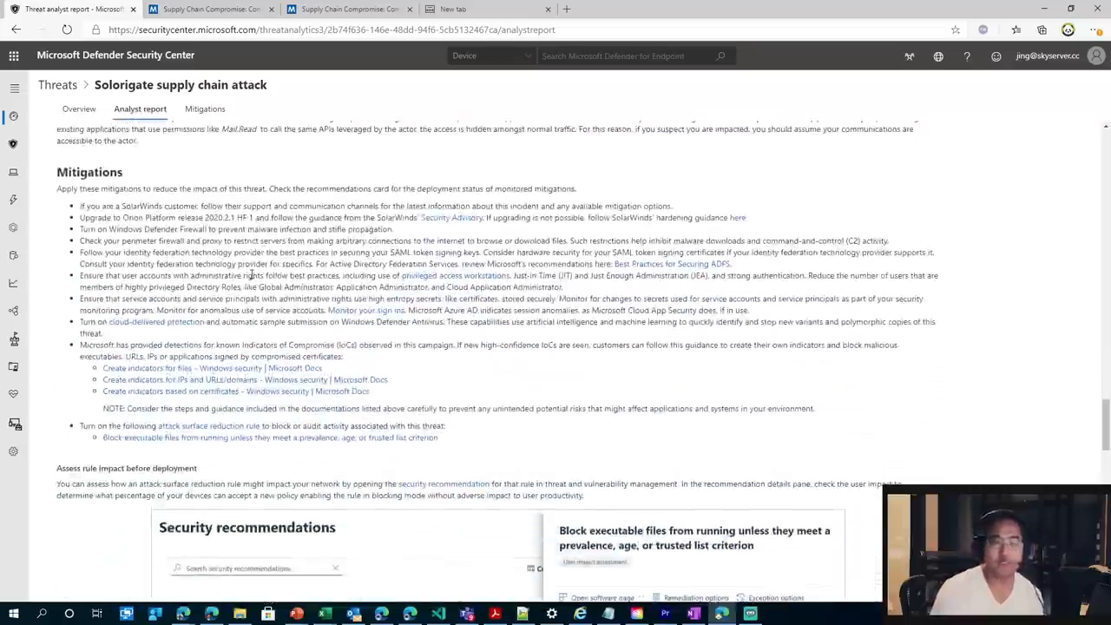
scroll("down", 3)
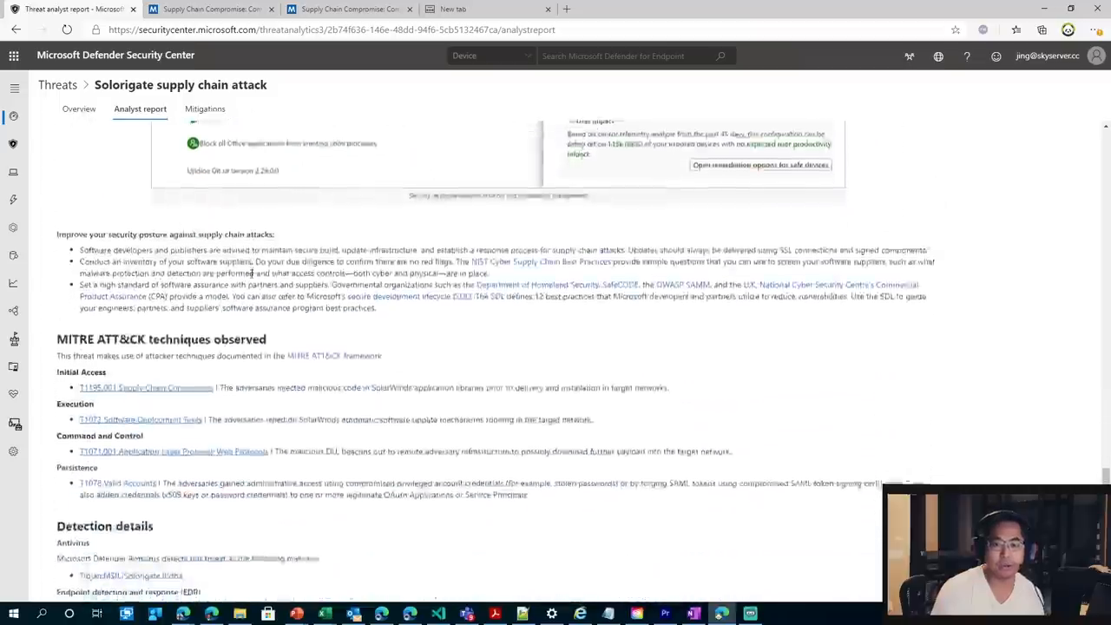
scroll("down", 3)
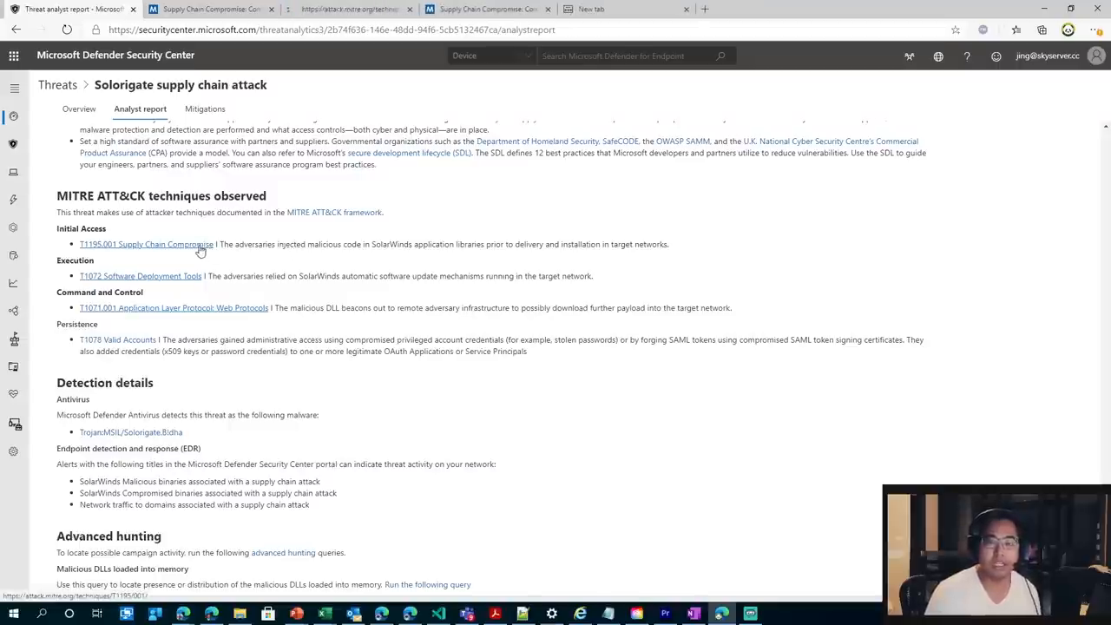
- Open the T1195.001 Supply Chain Compromise technique page on MITRE ATT&CK
left_click(348, 9)
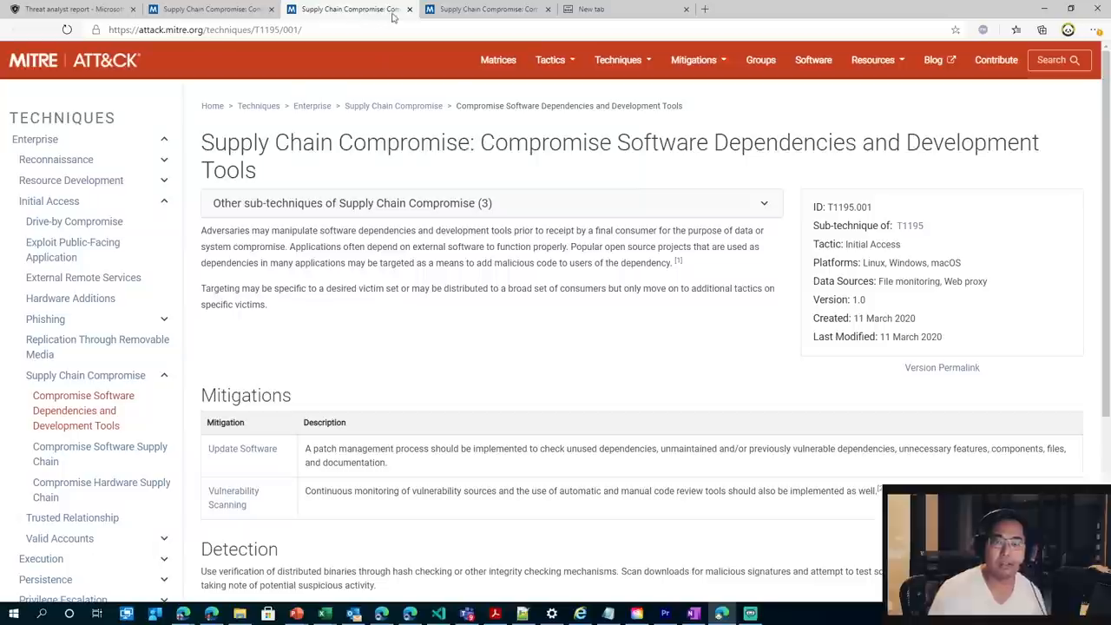
mouse_move(410, 11)
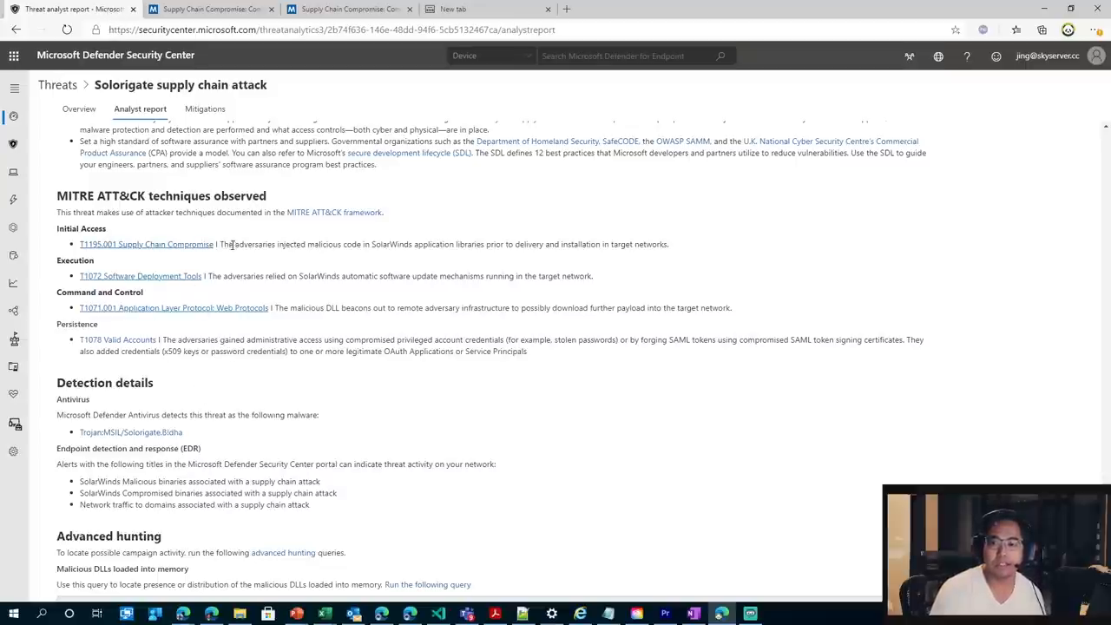
- Load the DeviceImageLoadEvents malicious-DLL hunting query into the Advanced hunting editor
left_click_drag(222, 244, 504, 244)
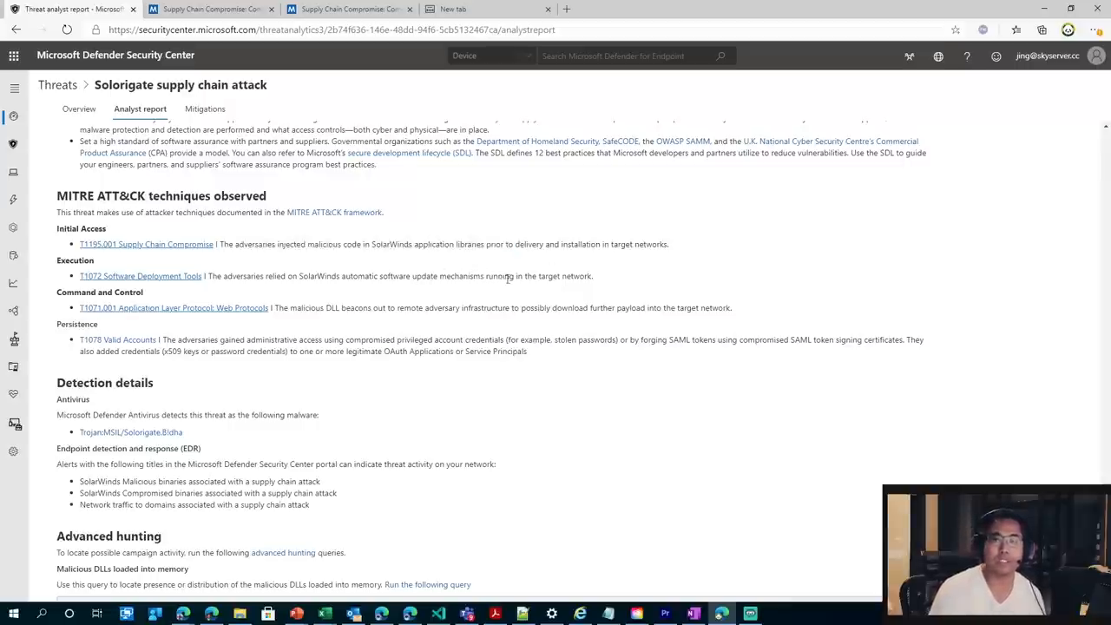
mouse_move(528, 305)
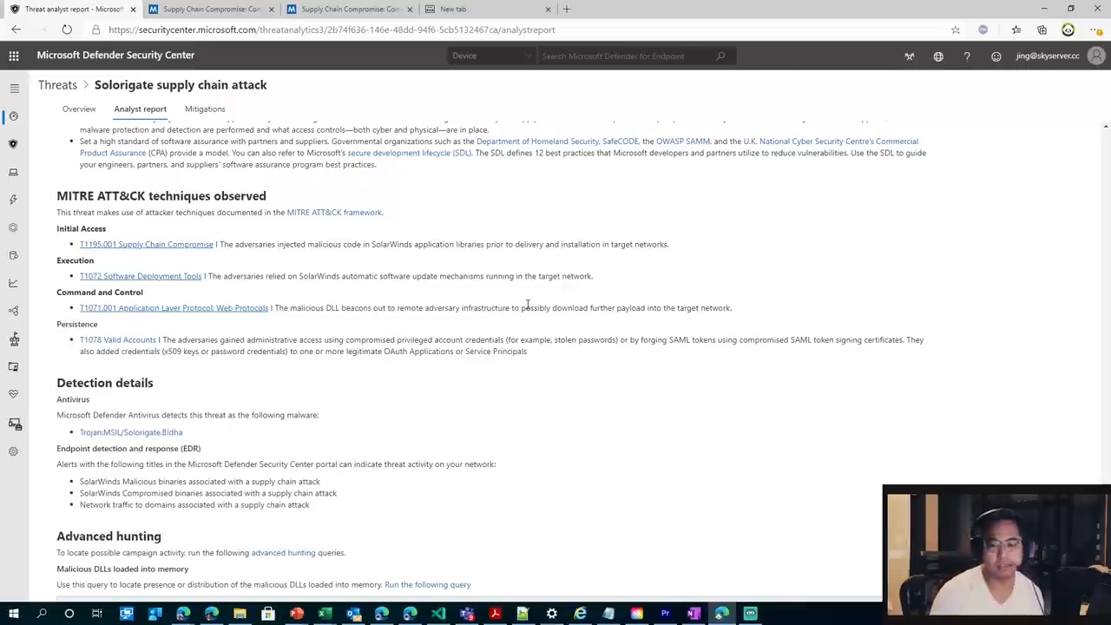
scroll("down", 3)
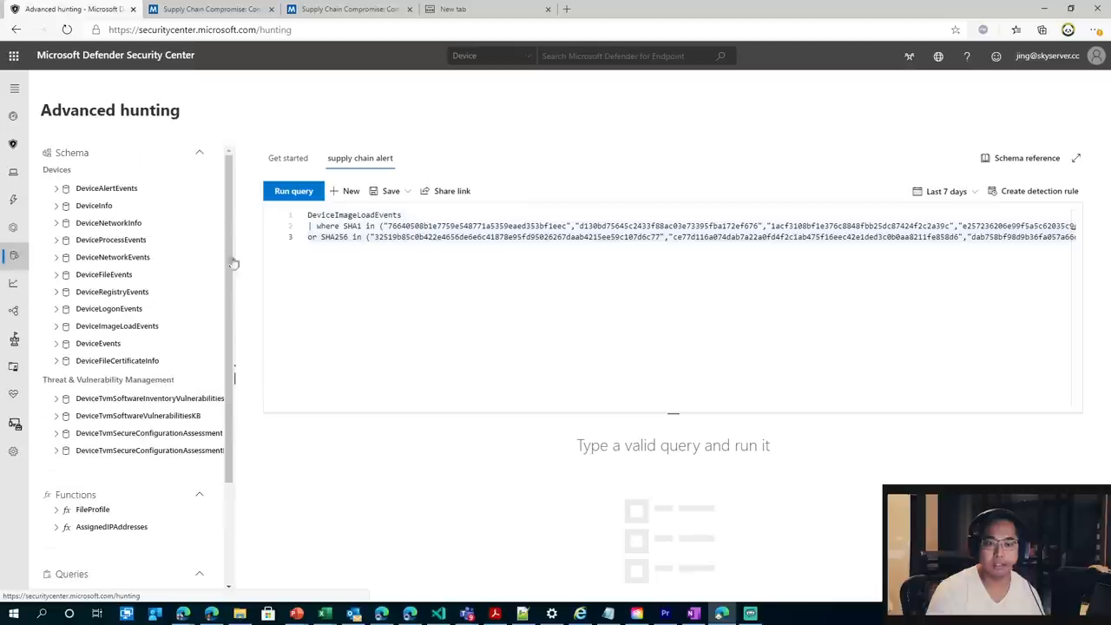
- Run the hunting query and review the empty results table
left_click(294, 191)
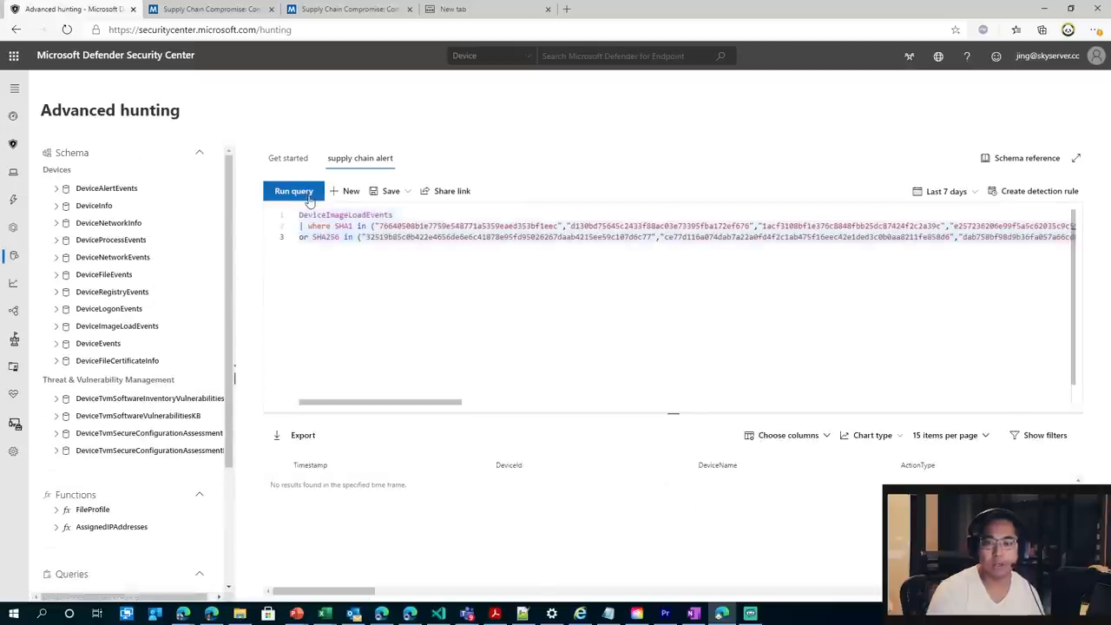
left_click(293, 189)
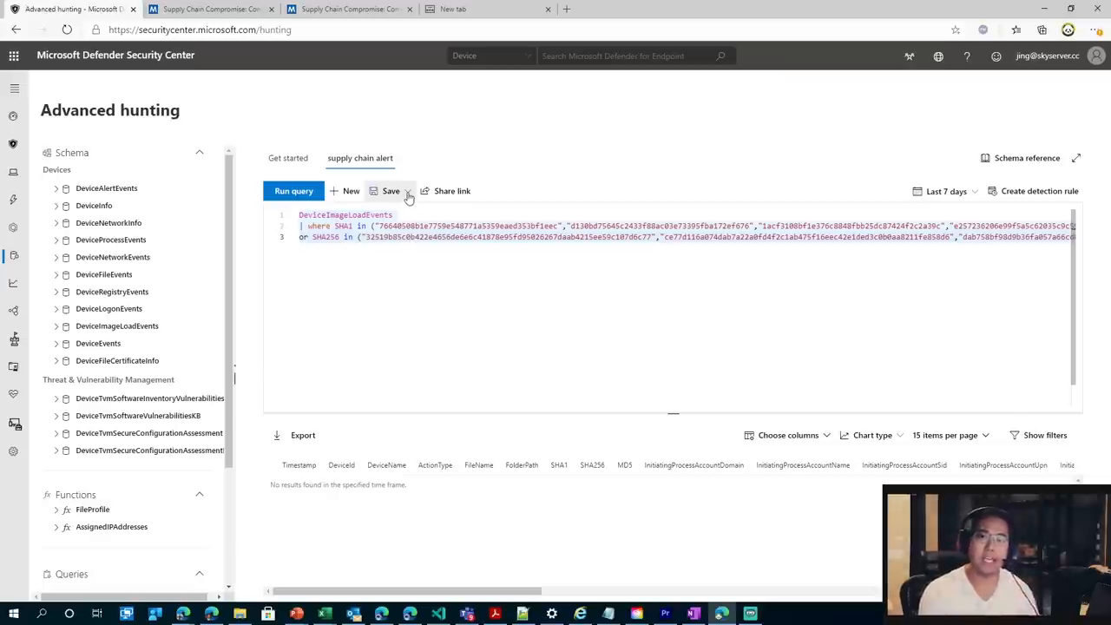
left_click(406, 191)
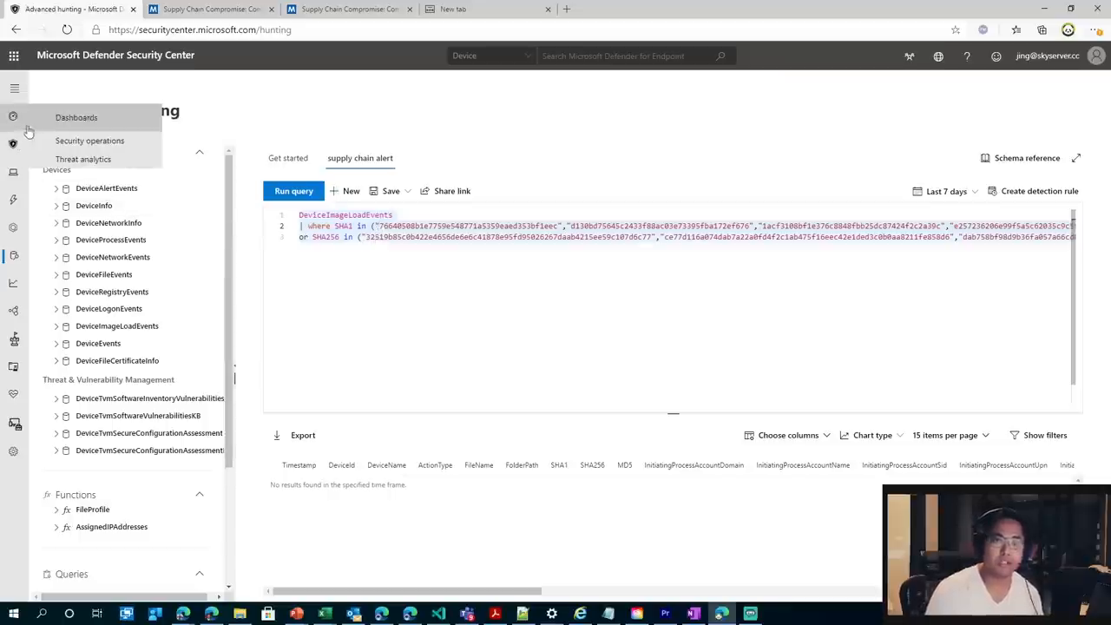
- Reopen the Solorigate analyst report from Threat analytics and scroll to the Execution section
left_click(83, 159)
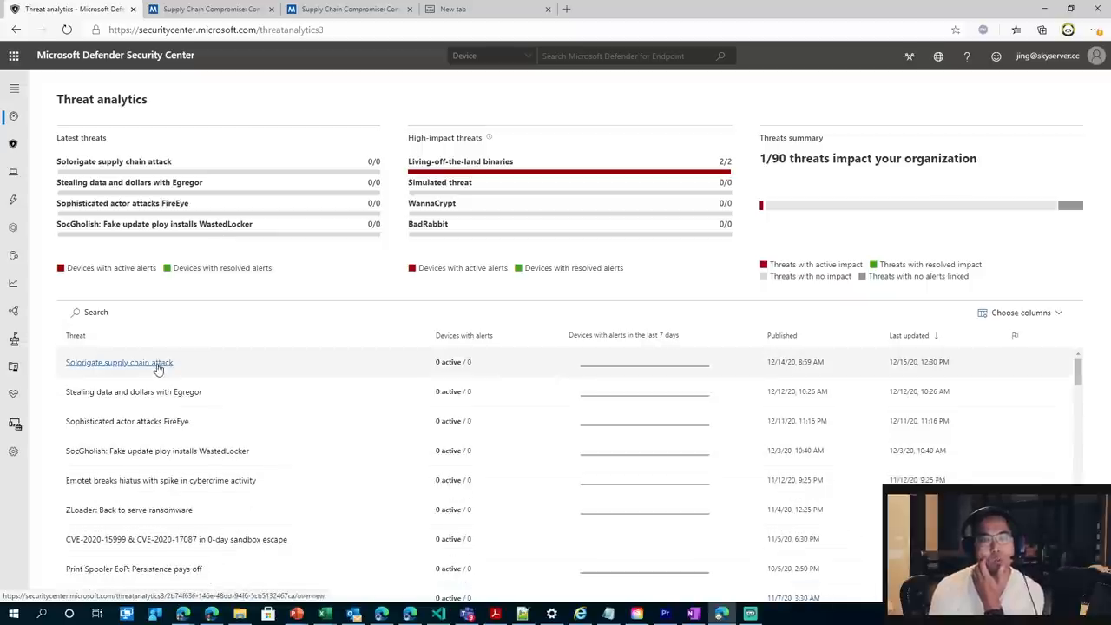
left_click(118, 363)
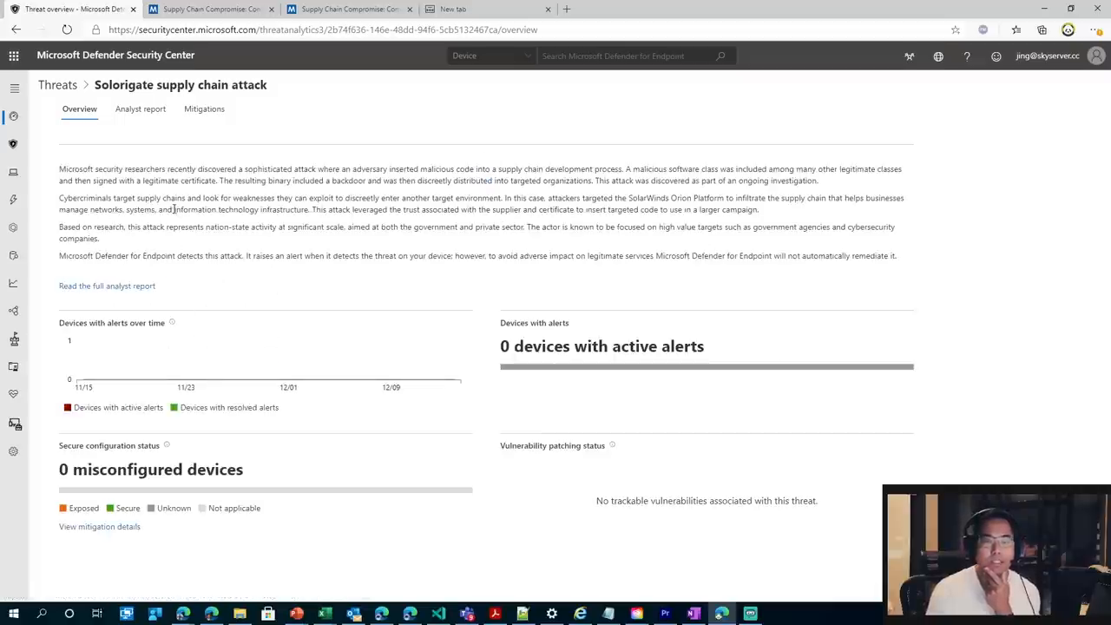
left_click(139, 107)
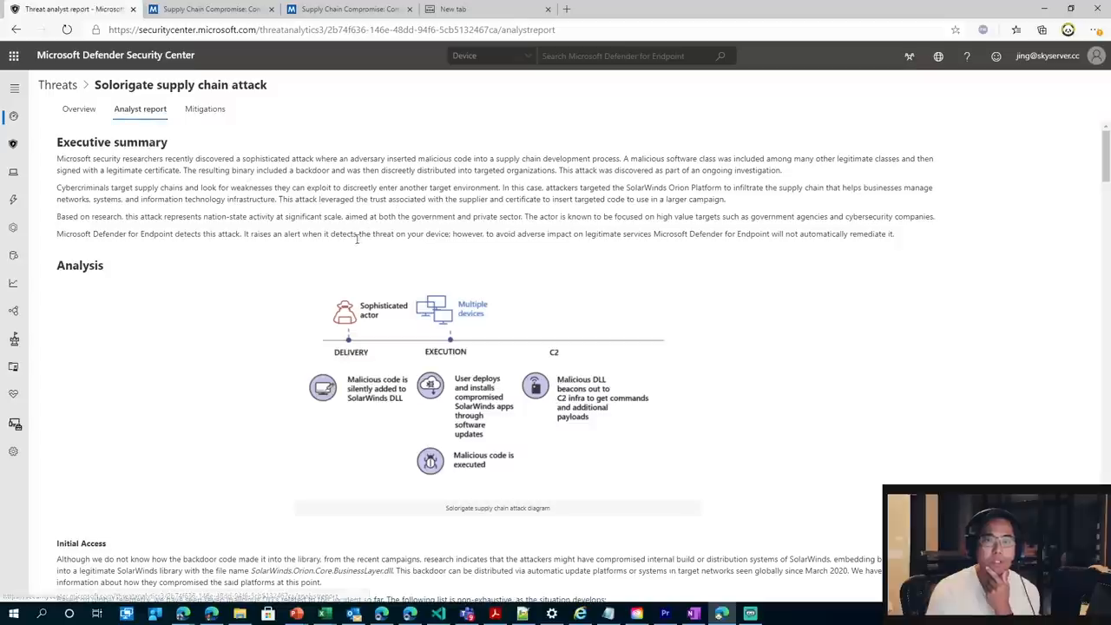
scroll("down", 3)
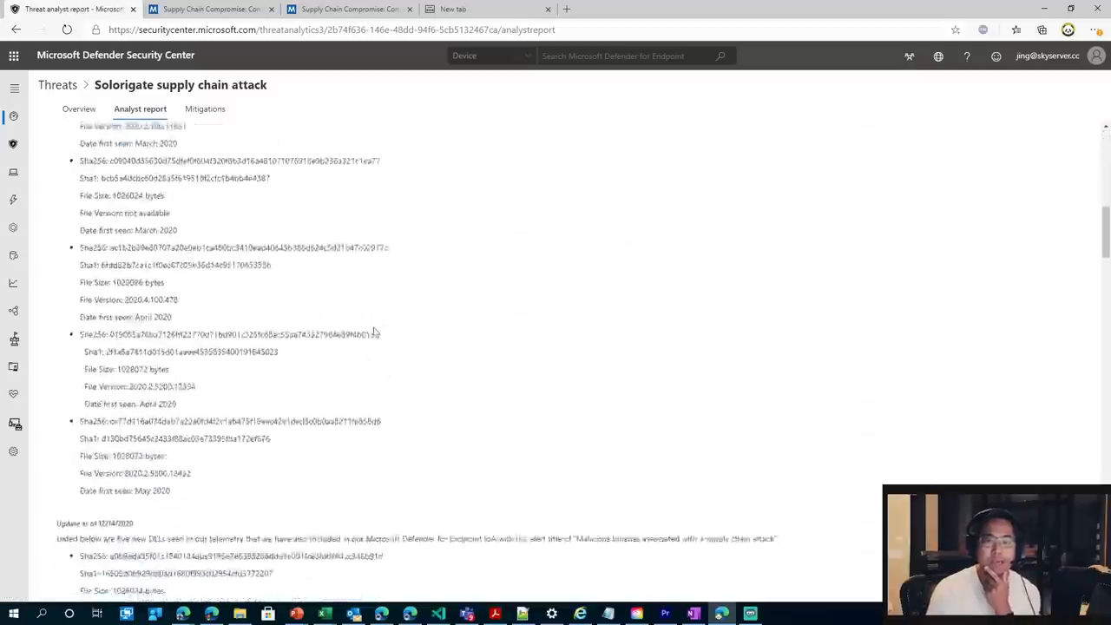
scroll("down", 3)
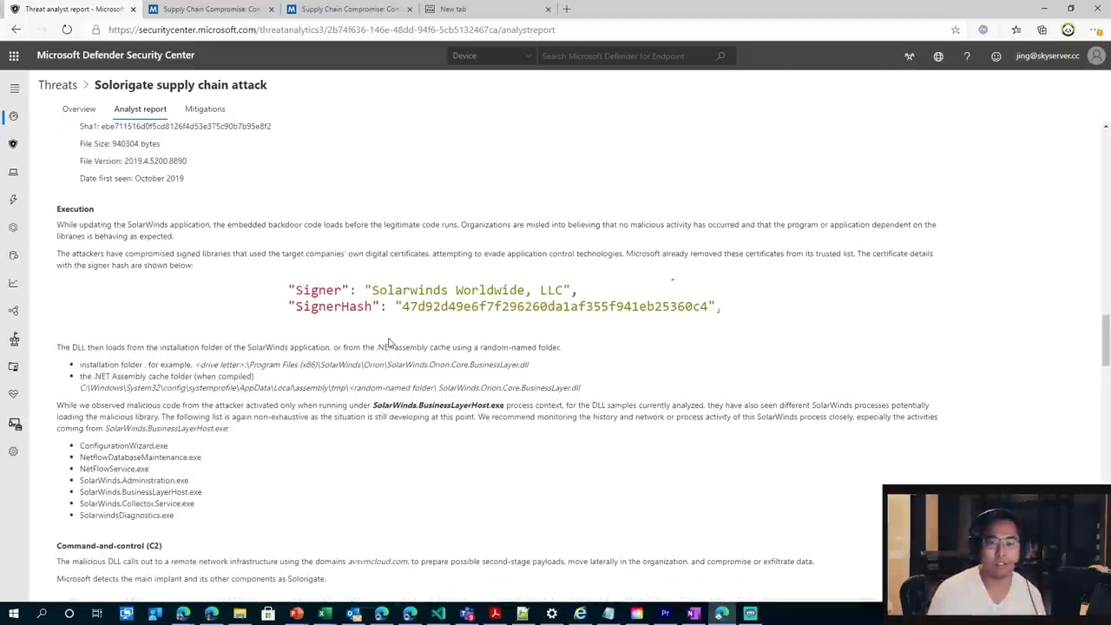
- Scroll past Command-and-control and Actions on objectives to the Mitigations section
scroll("down", 3)
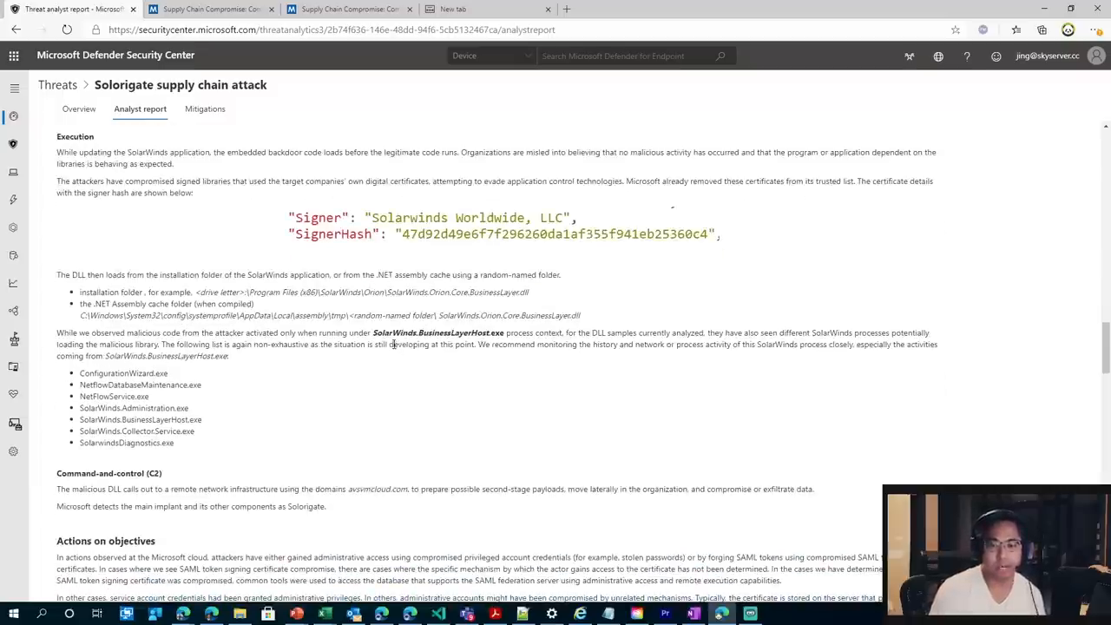
scroll("down", 3)
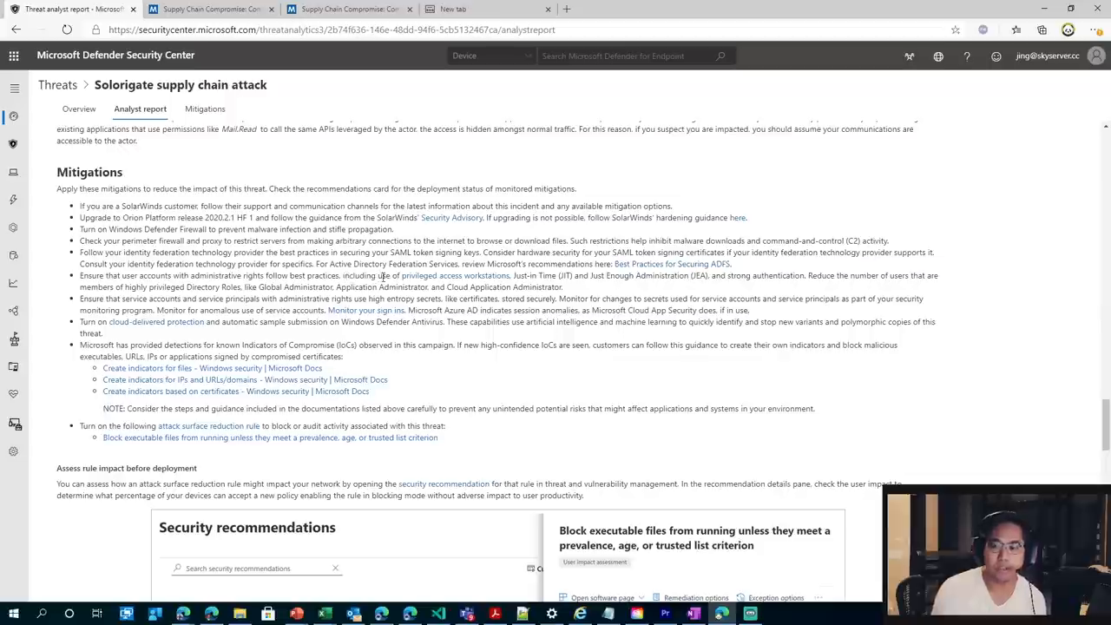
mouse_move(455, 274)
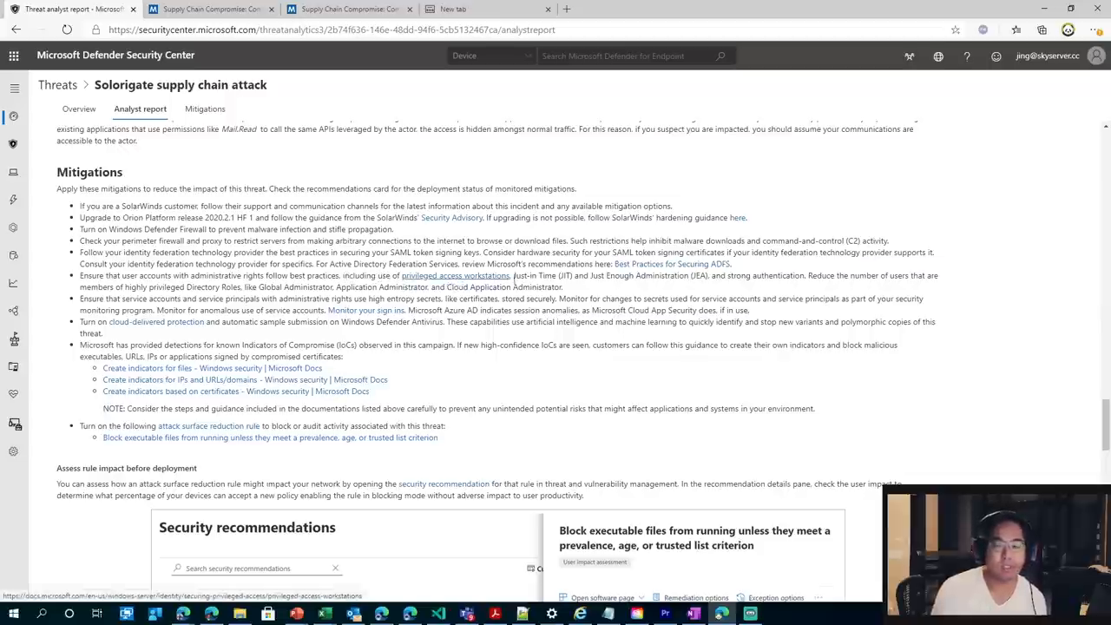